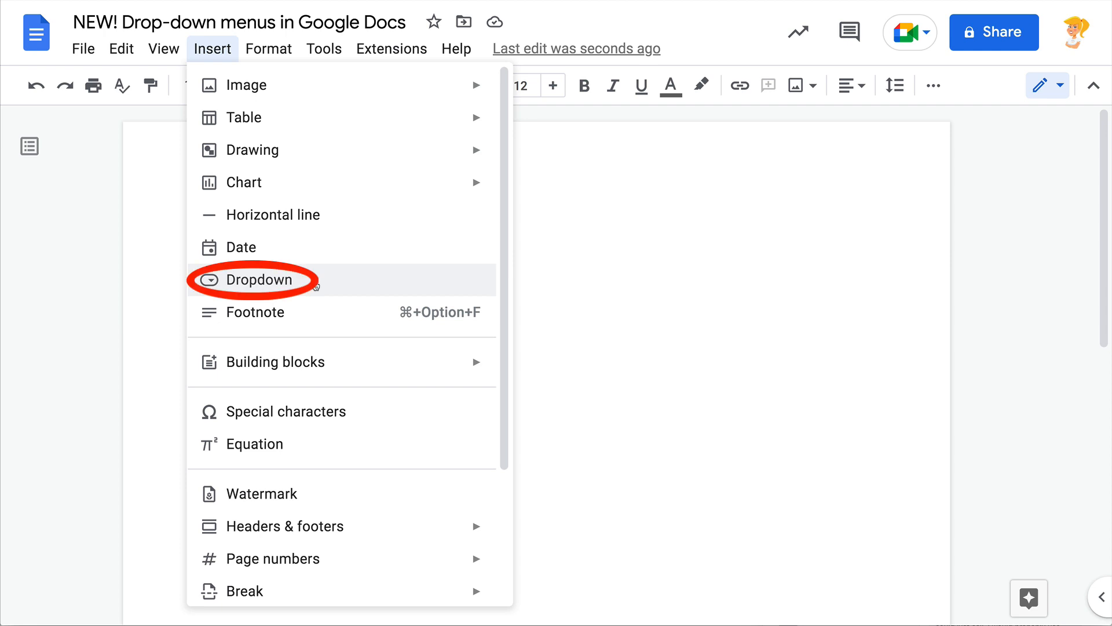
pyautogui.moveTo(260, 287)
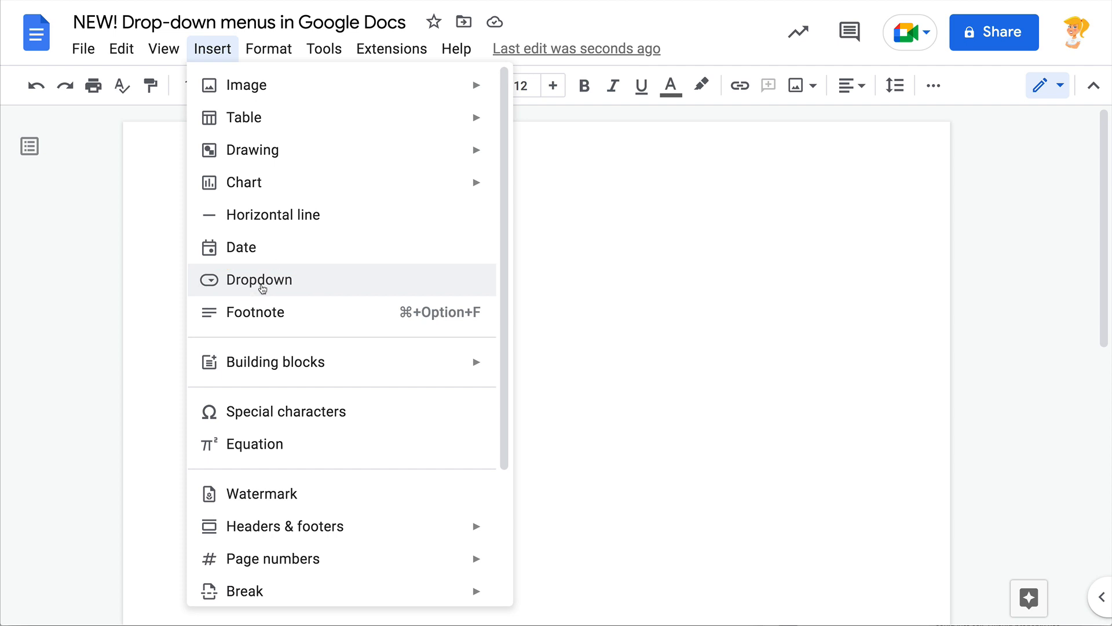
# Bring up the dropdown picker offering New dropdown plus the Project status and Review status presets.
pyautogui.click(259, 279)
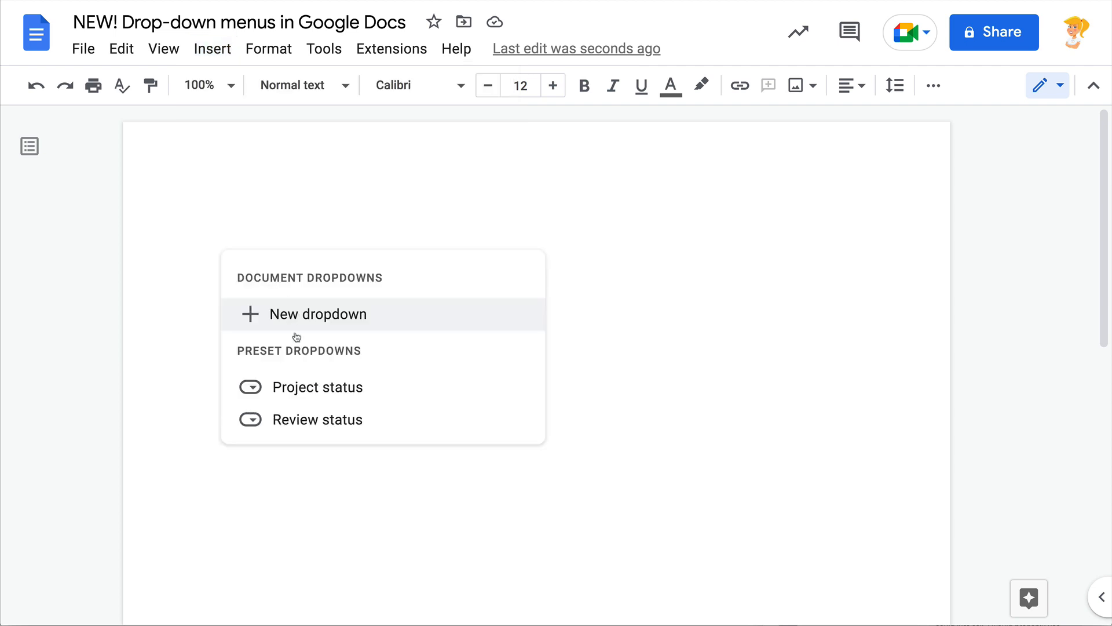
pyautogui.moveTo(318, 387)
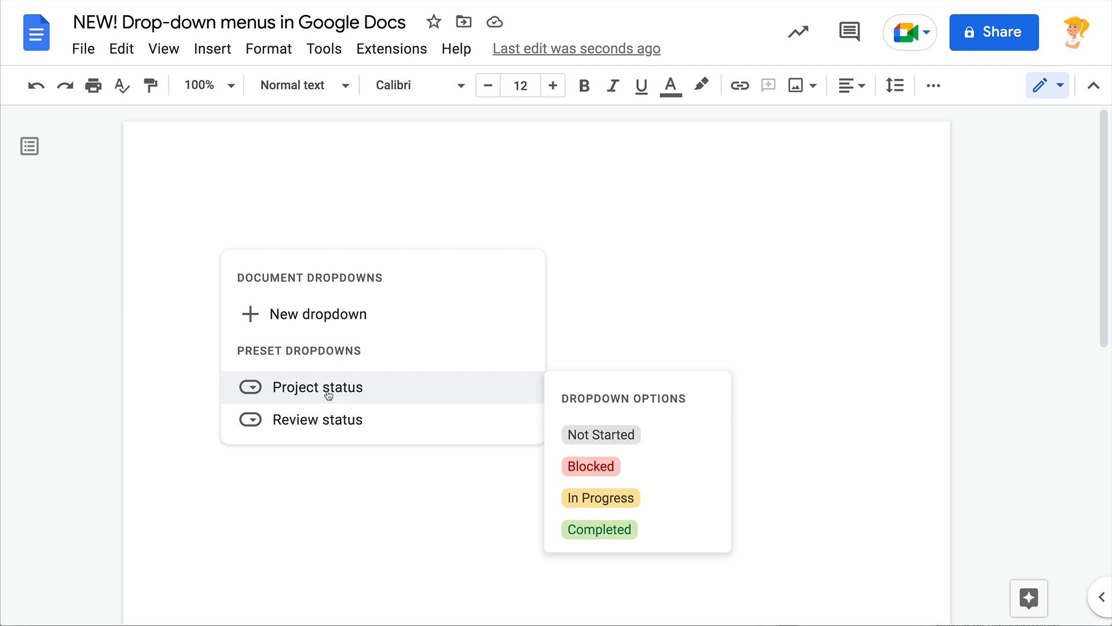
pyautogui.moveTo(293, 325)
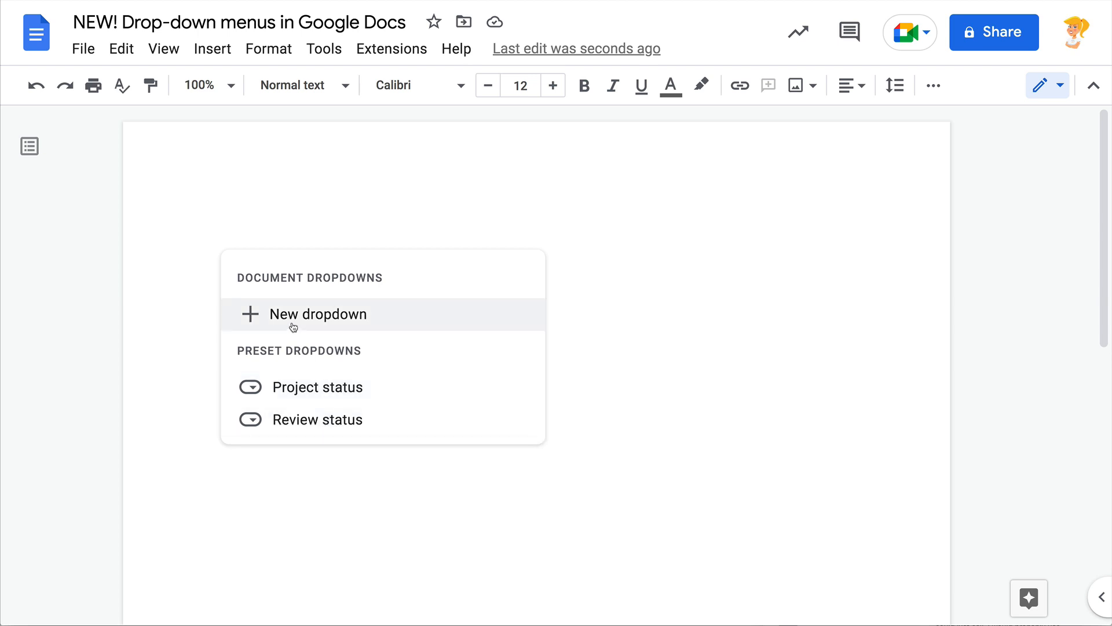
# Start a new custom dropdown named 'Writing Process' with its first option renamed 'Rough Draft'.
pyautogui.click(319, 314)
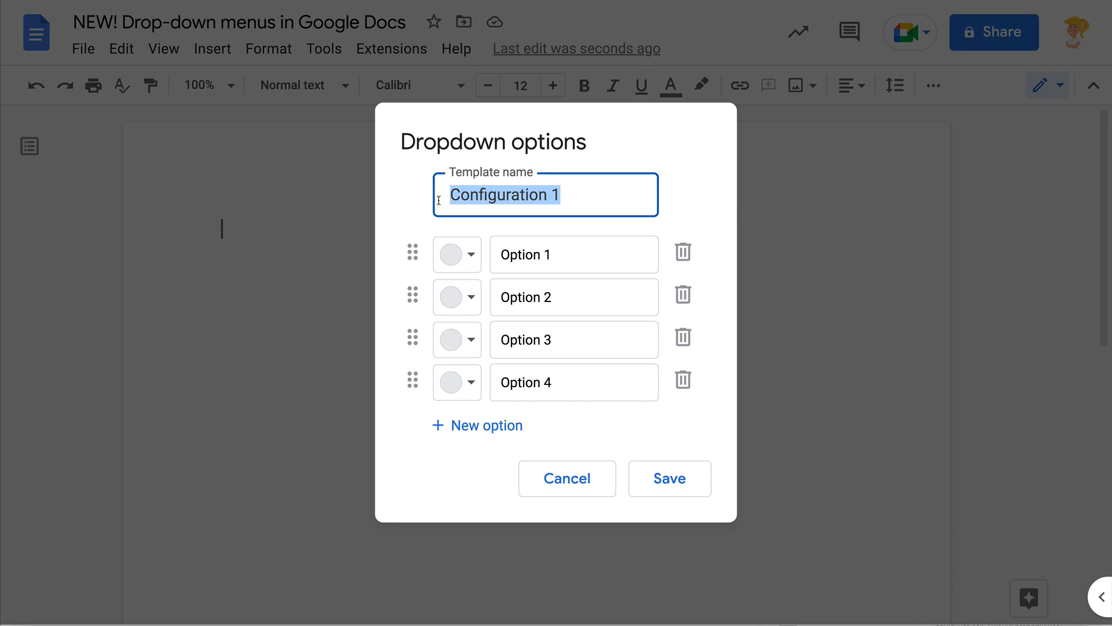
pyautogui.write('Writing')
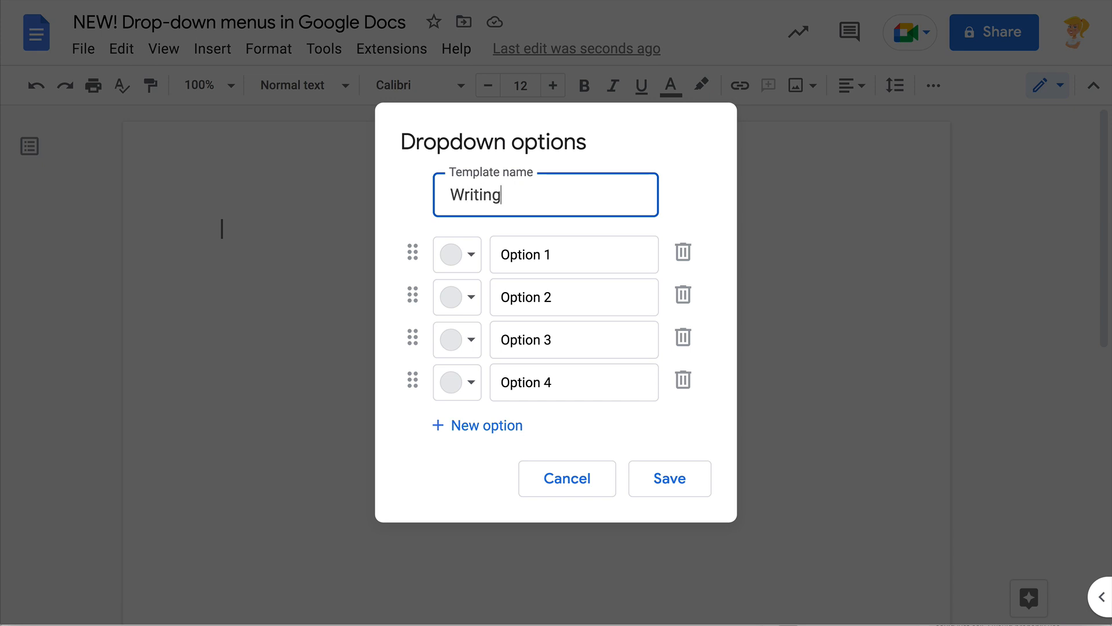
pyautogui.write('Process')
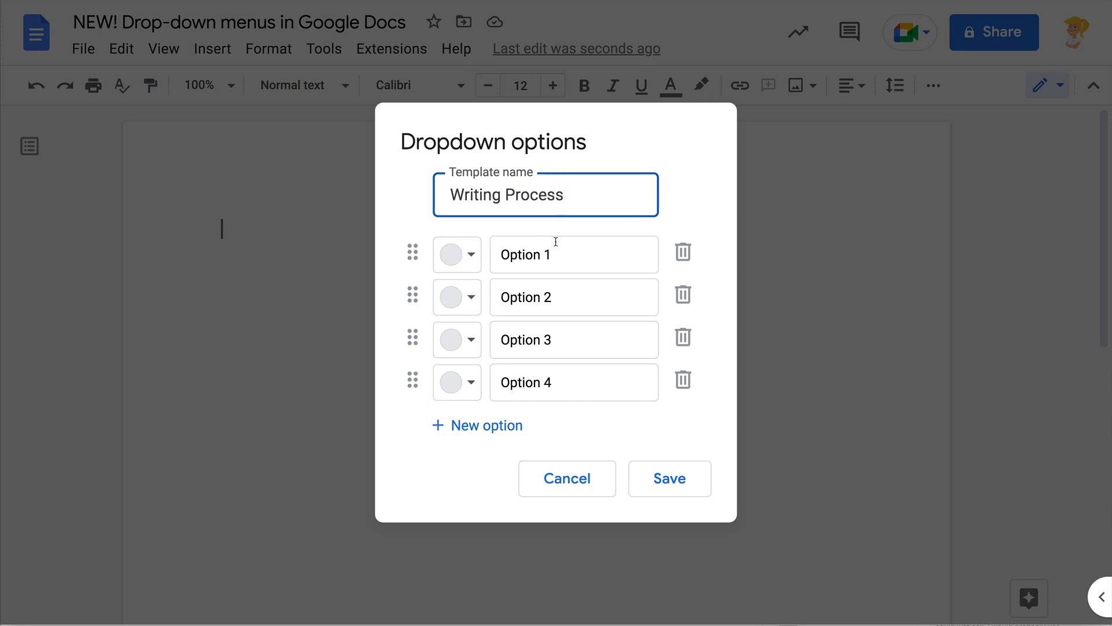
pyautogui.write('Rough')
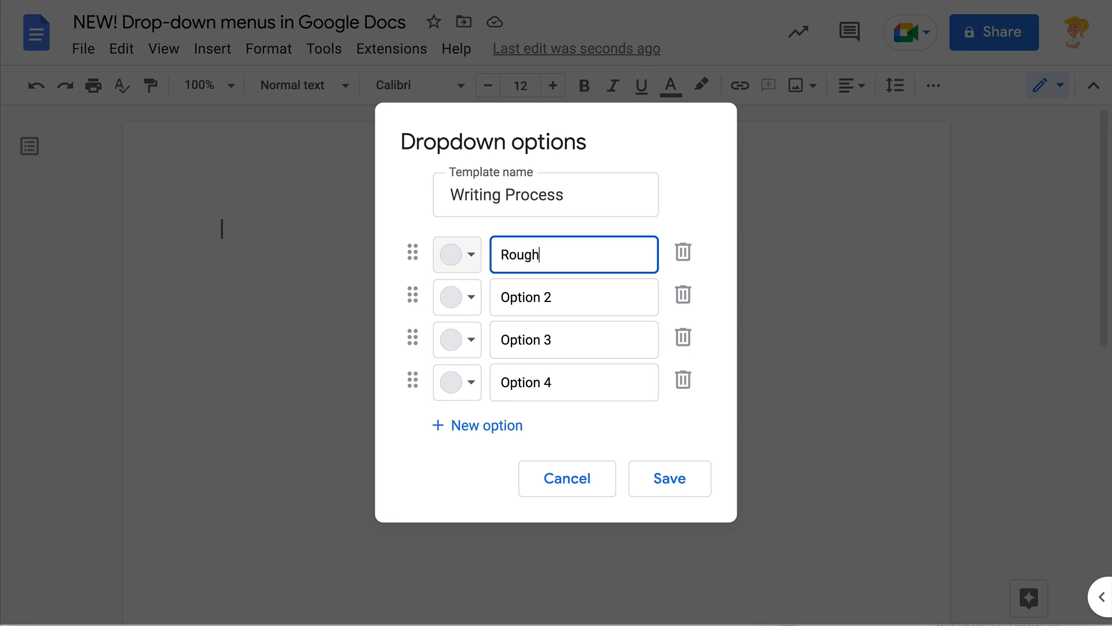
pyautogui.write('Draft')
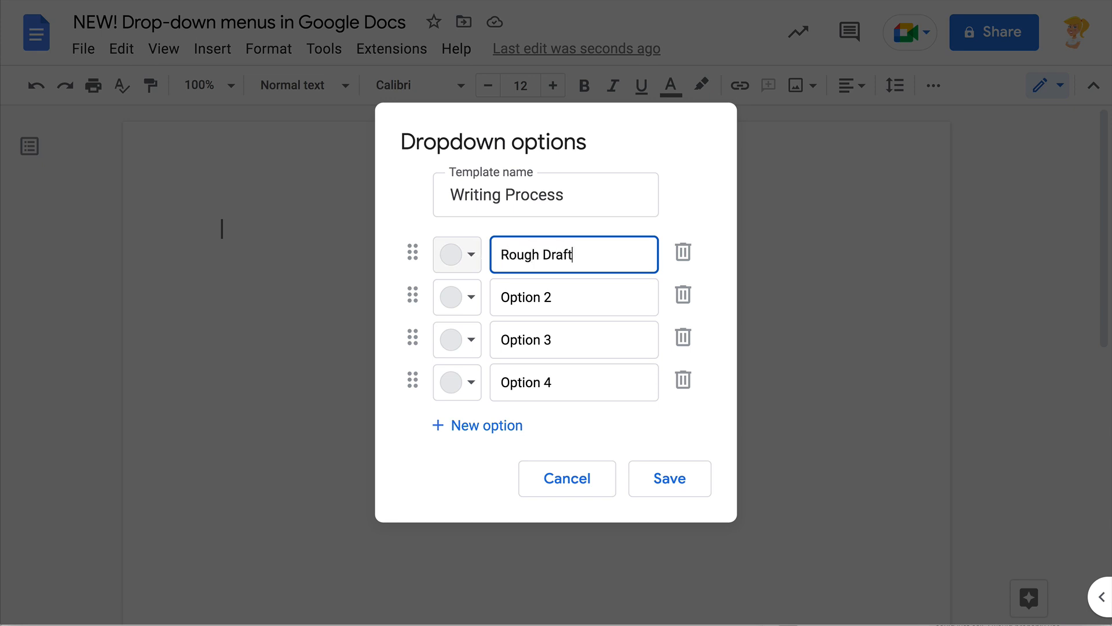
# Adjust the remaining option label and template name, then save so a grey Rough Draft chip appears.
pyautogui.click(573, 339)
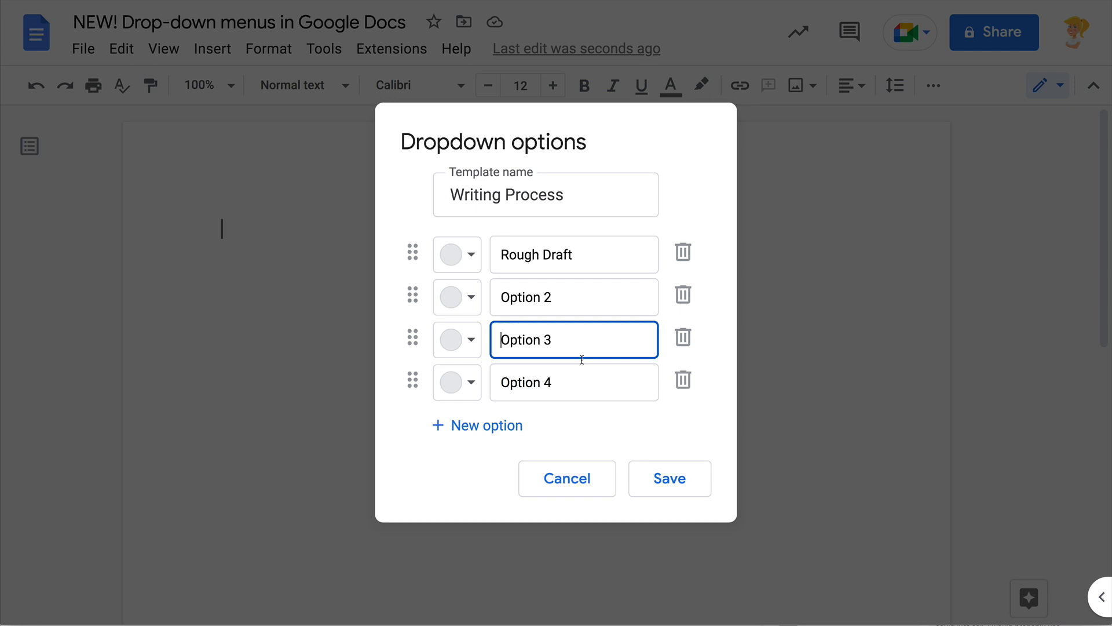
pyautogui.click(545, 195)
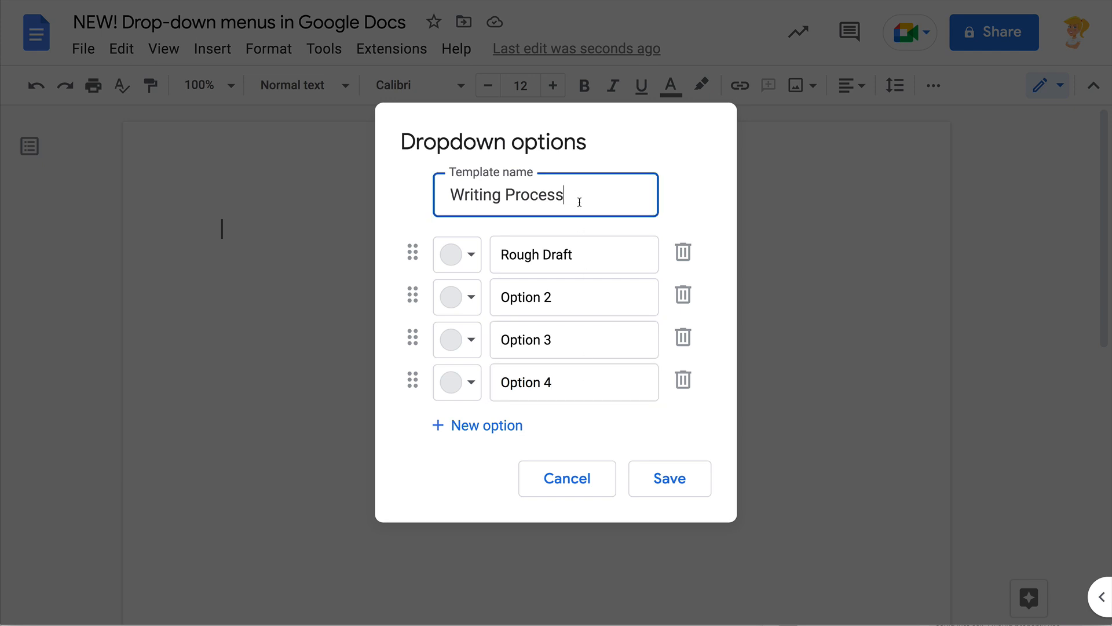
pyautogui.write('PB')
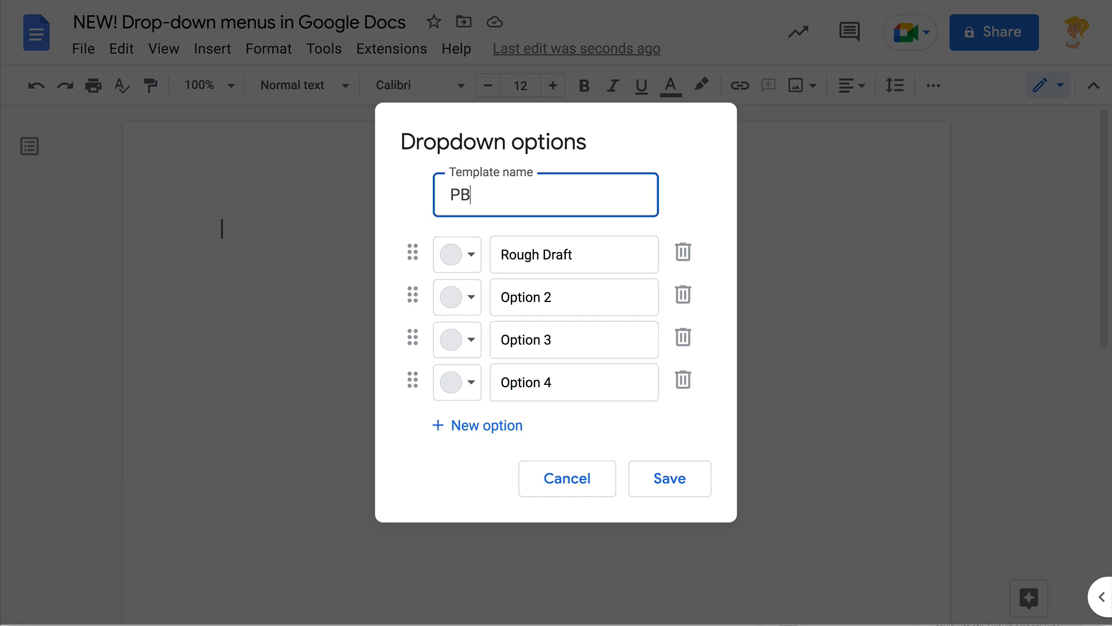
pyautogui.write('L')
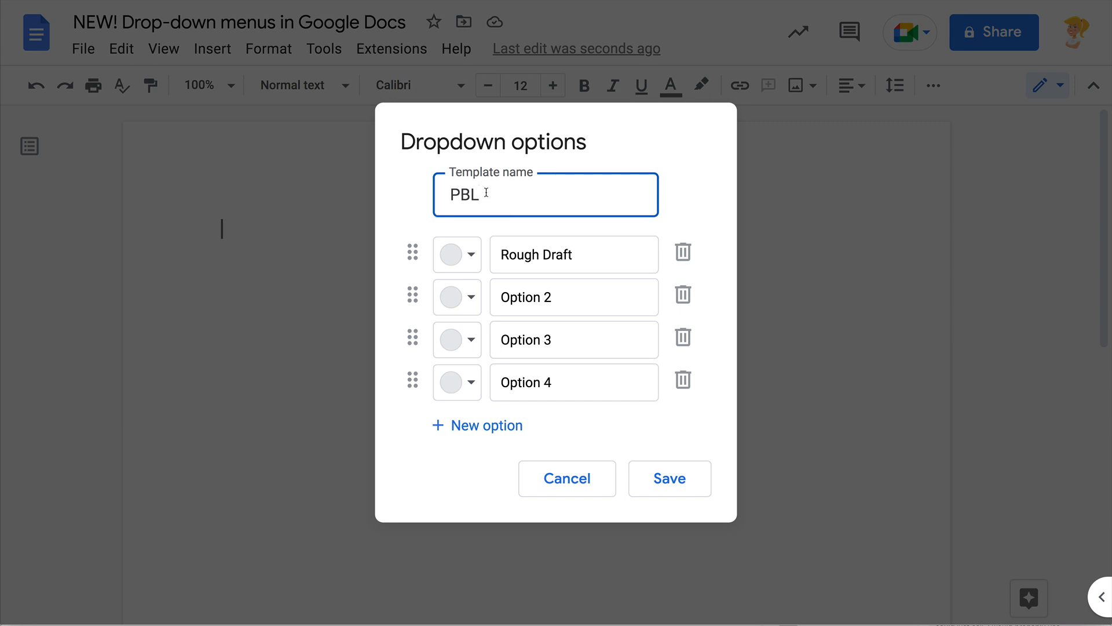
pyautogui.write('Writing Proce')
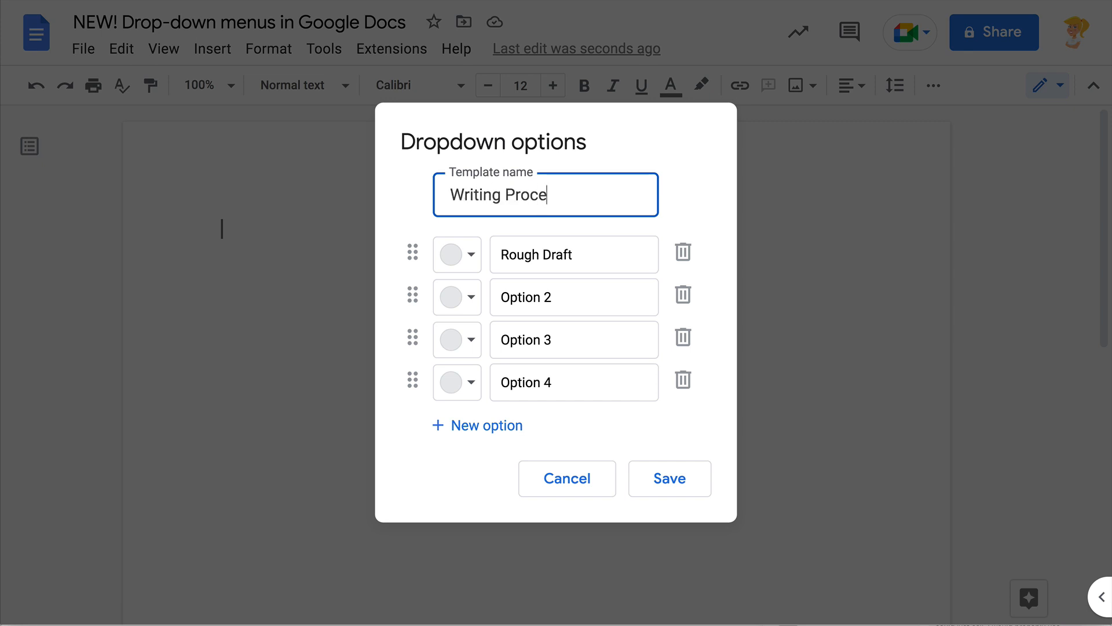
pyautogui.click(668, 478)
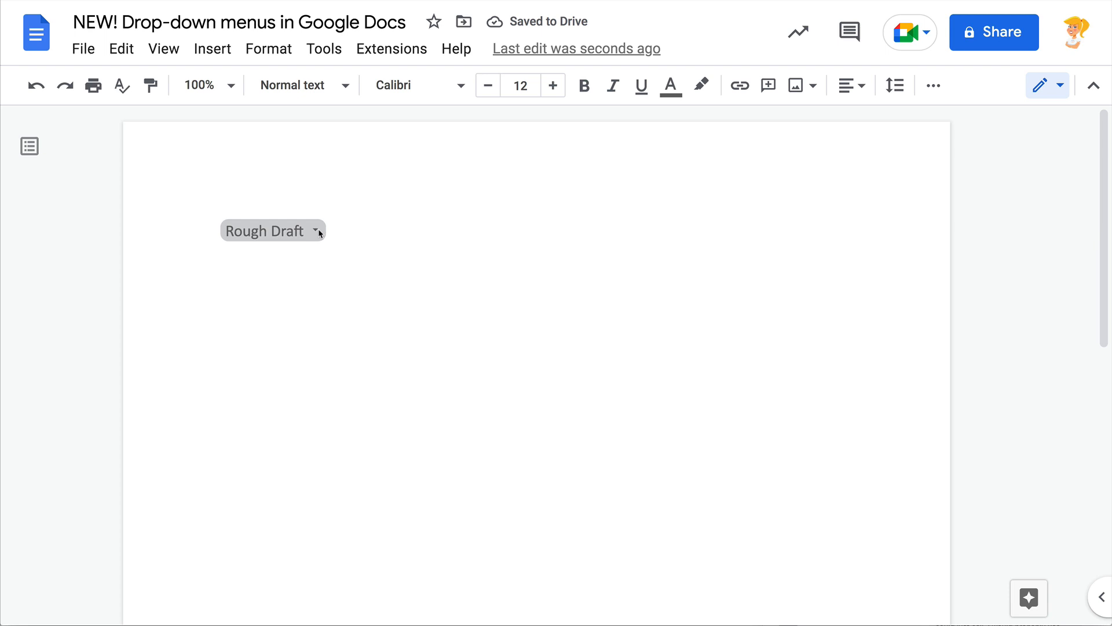
# Colour the Rough, 2nd and Final Draft options red, yellow and green and save, leaving a red chip.
pyautogui.click(274, 231)
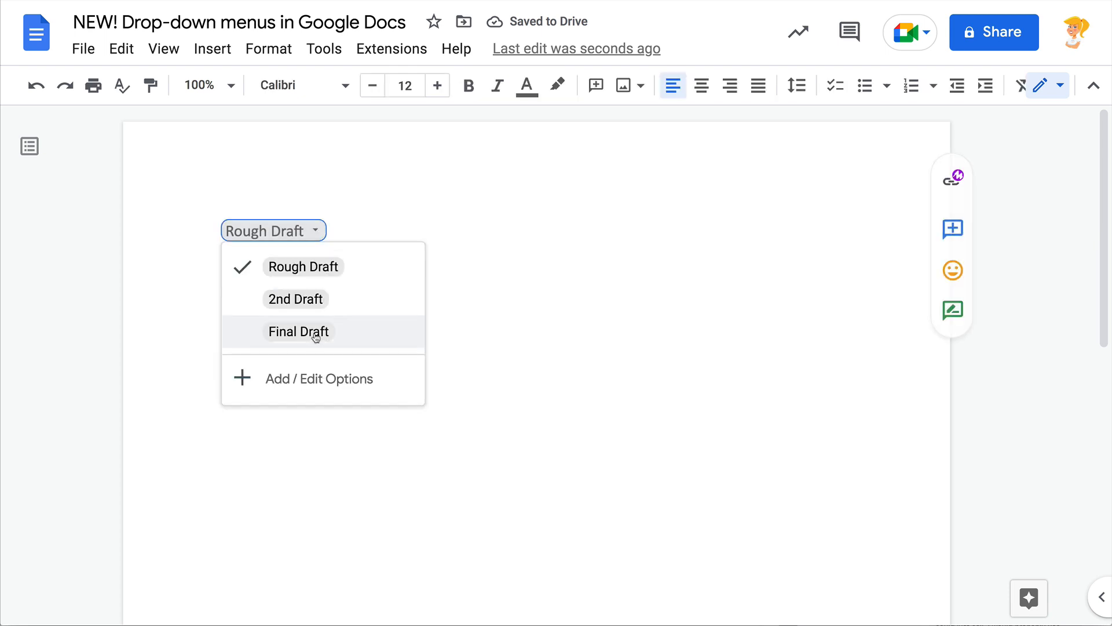
pyautogui.click(319, 377)
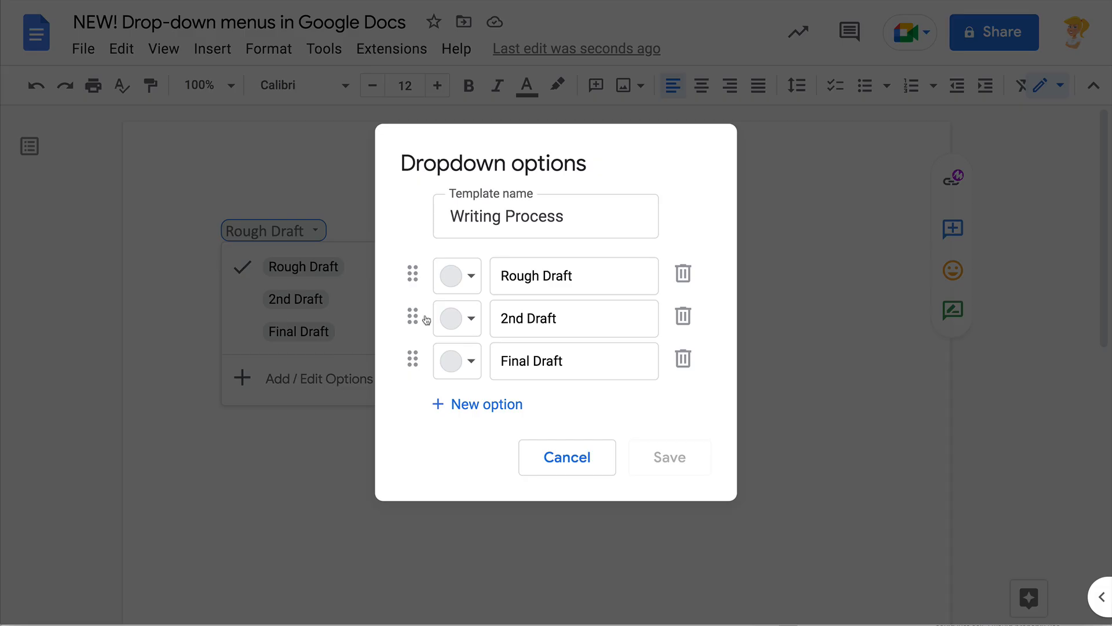
pyautogui.click(456, 276)
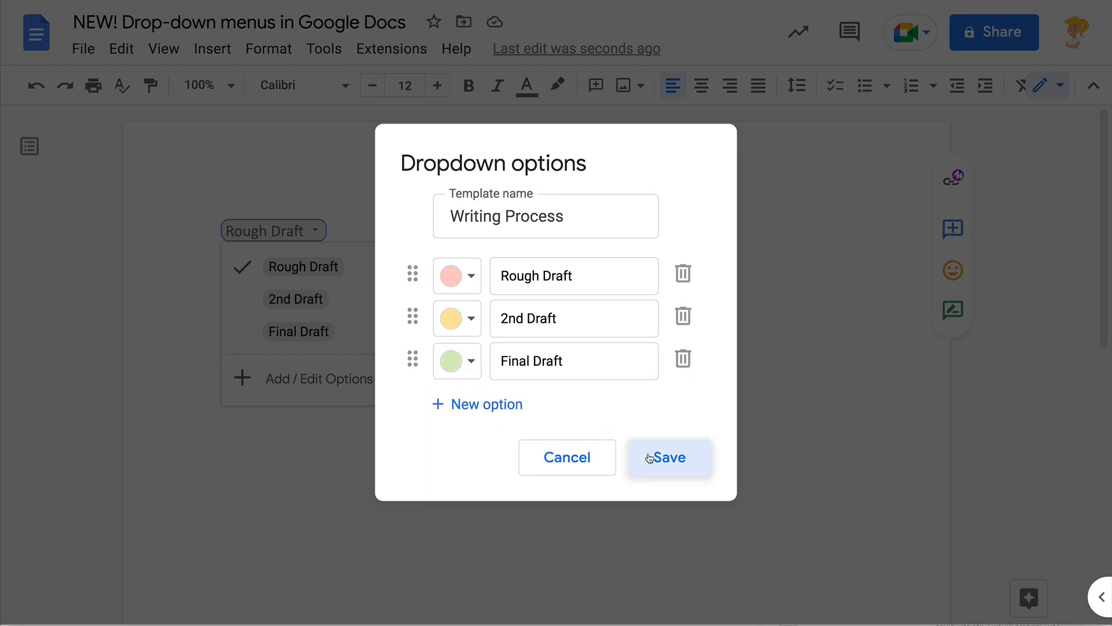
pyautogui.click(668, 457)
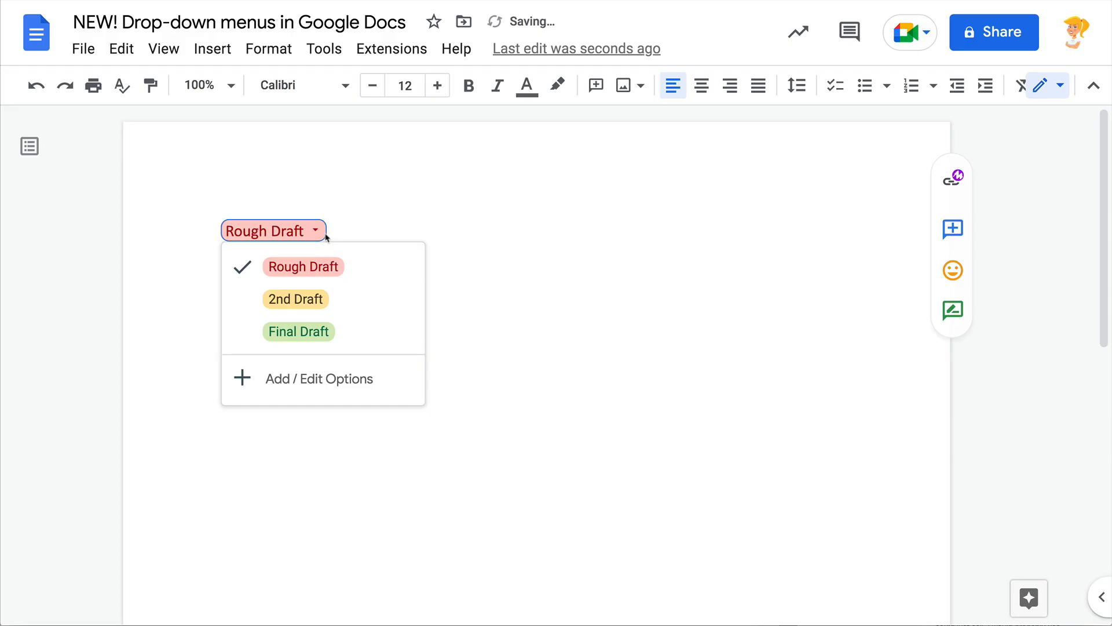
pyautogui.click(415, 232)
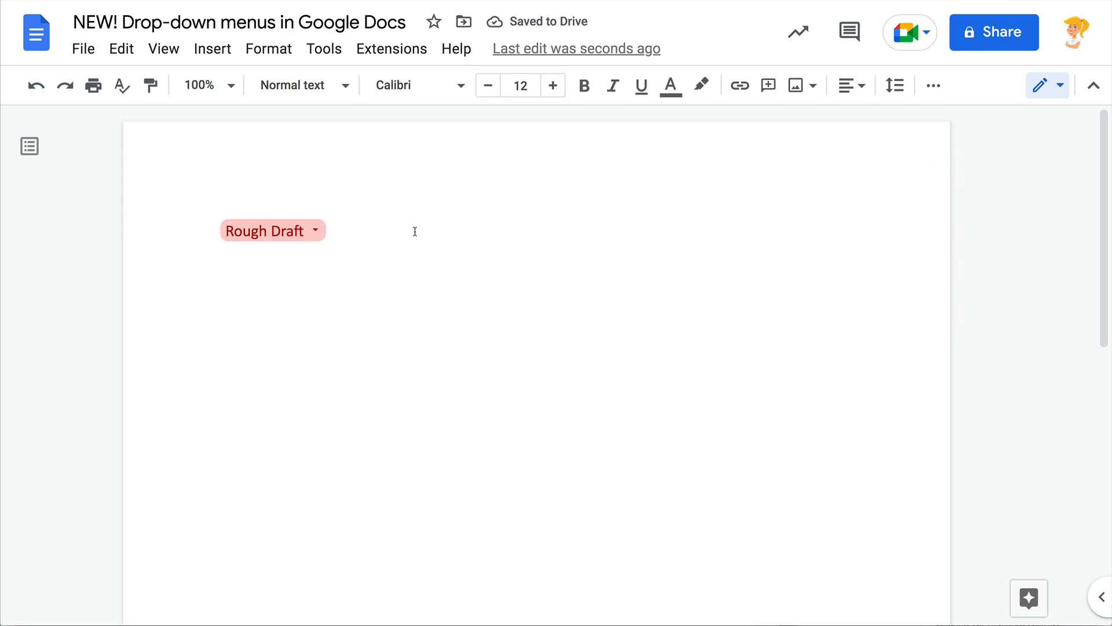